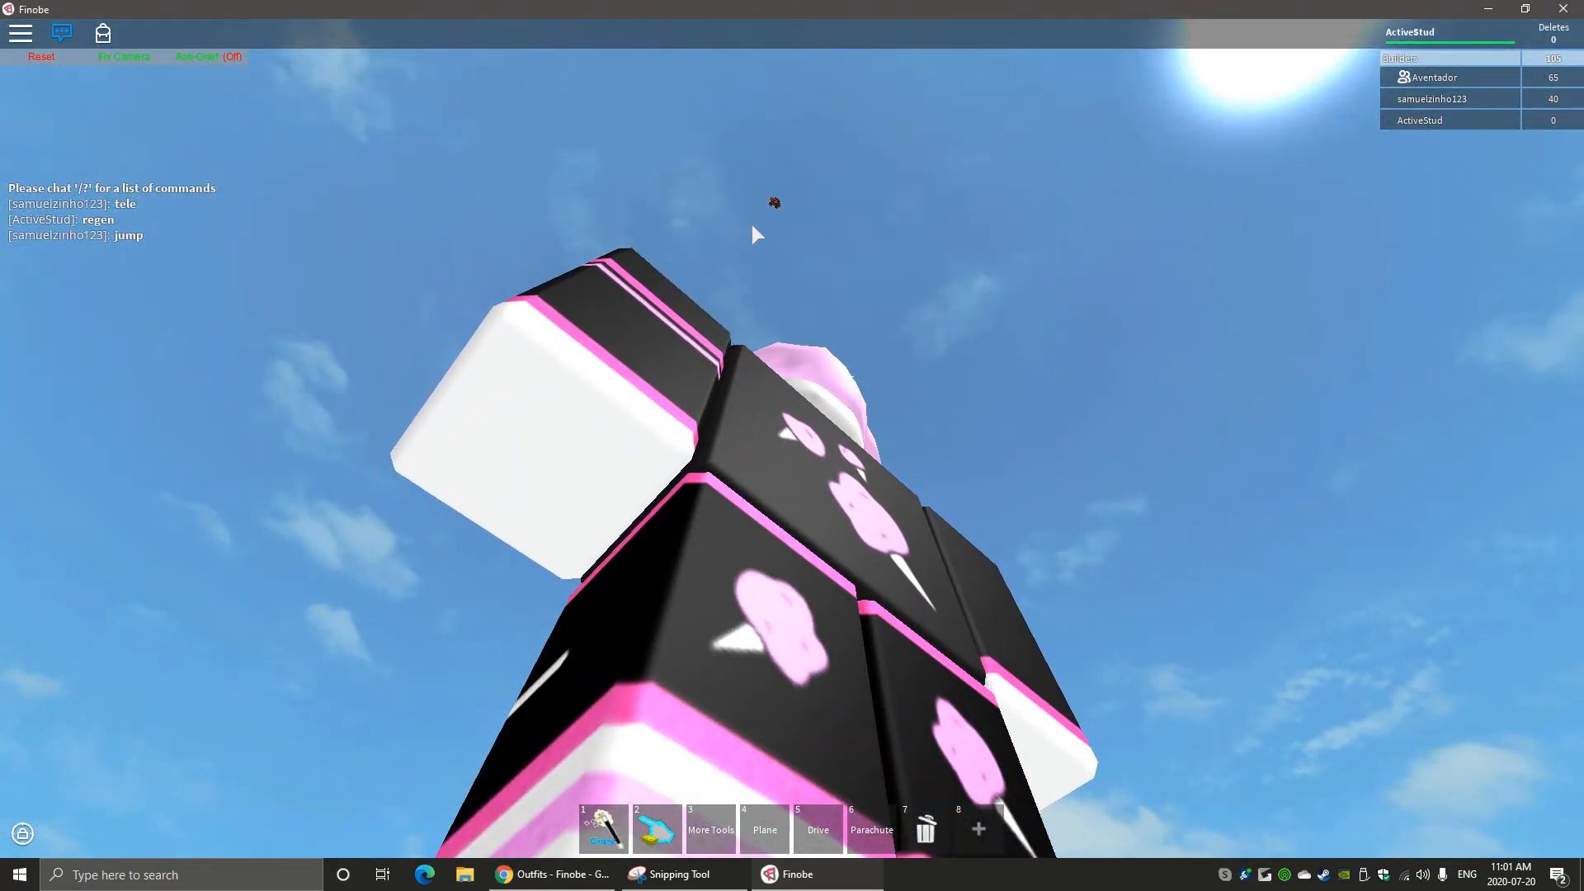
# Place a light-blue plate on the water and attach two yellow thruster bricks to form a raft
pyautogui.click(978, 828)
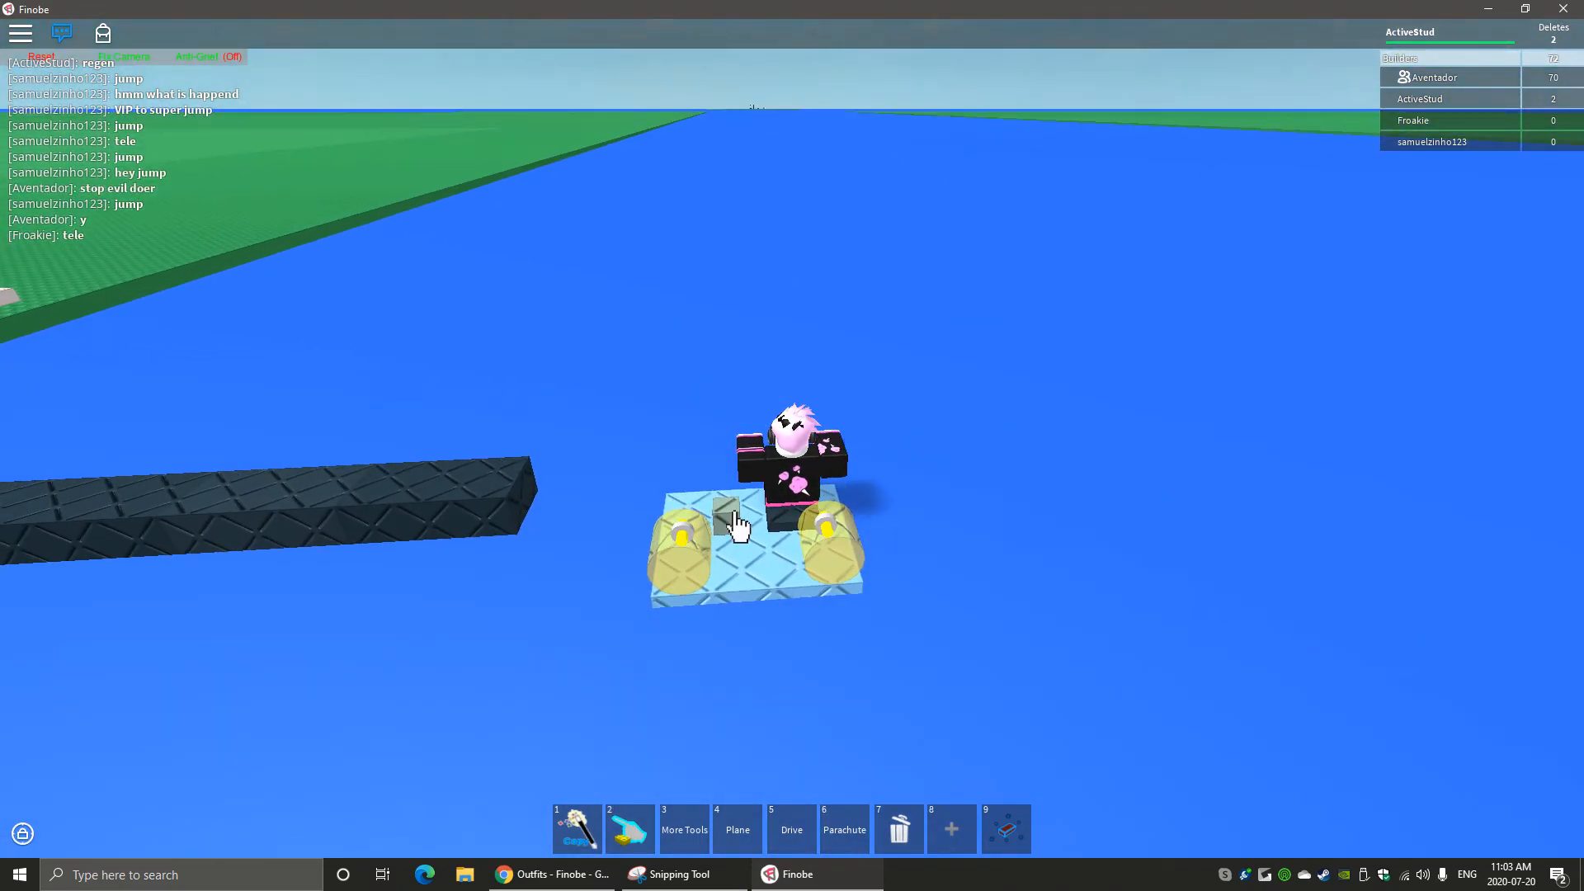
# Chat 'stuck as the del' to the other players, then teleport back to the brick display area
pyautogui.click(735, 514)
pyautogui.write('my cursor i')
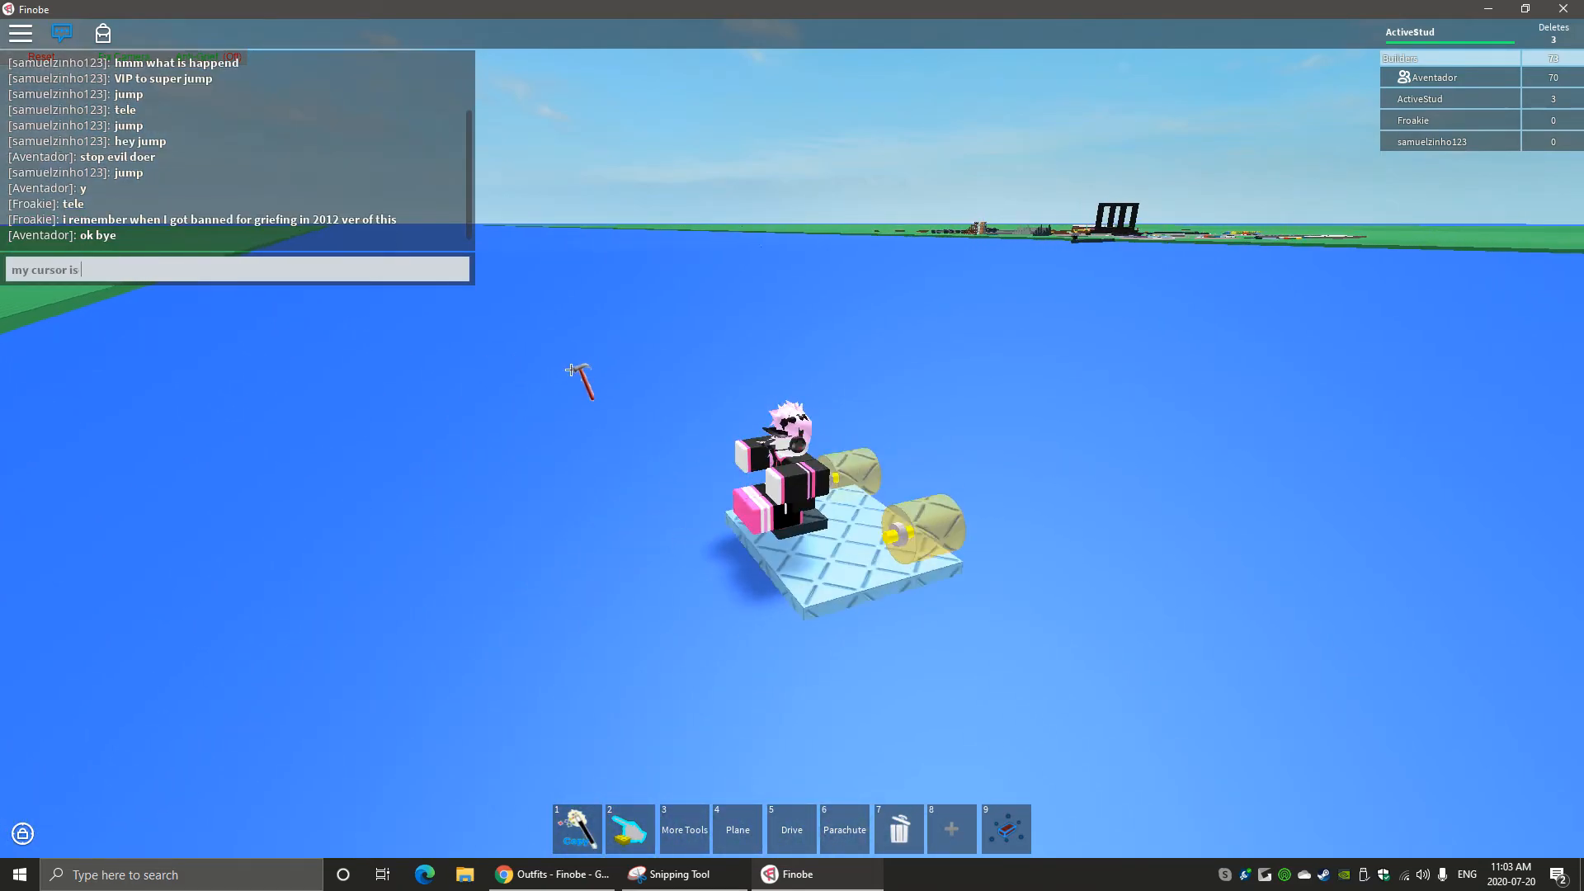
pyautogui.write('stuck as the del')
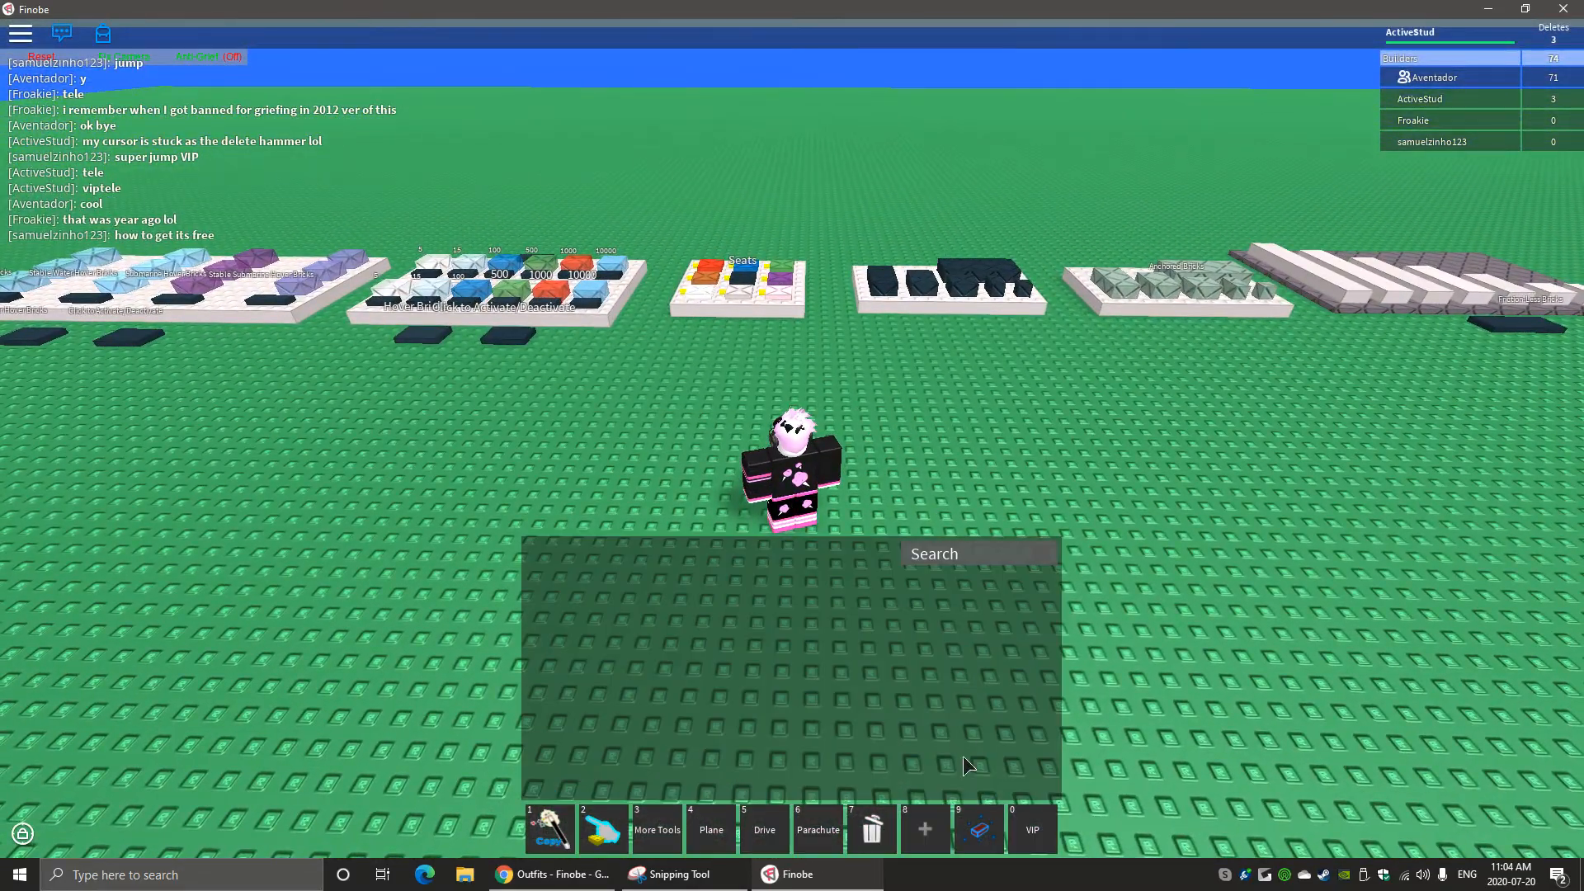
# Add the Superjump tool to slot 0, equip it and jump onto the dark platforms
pyautogui.click(1029, 830)
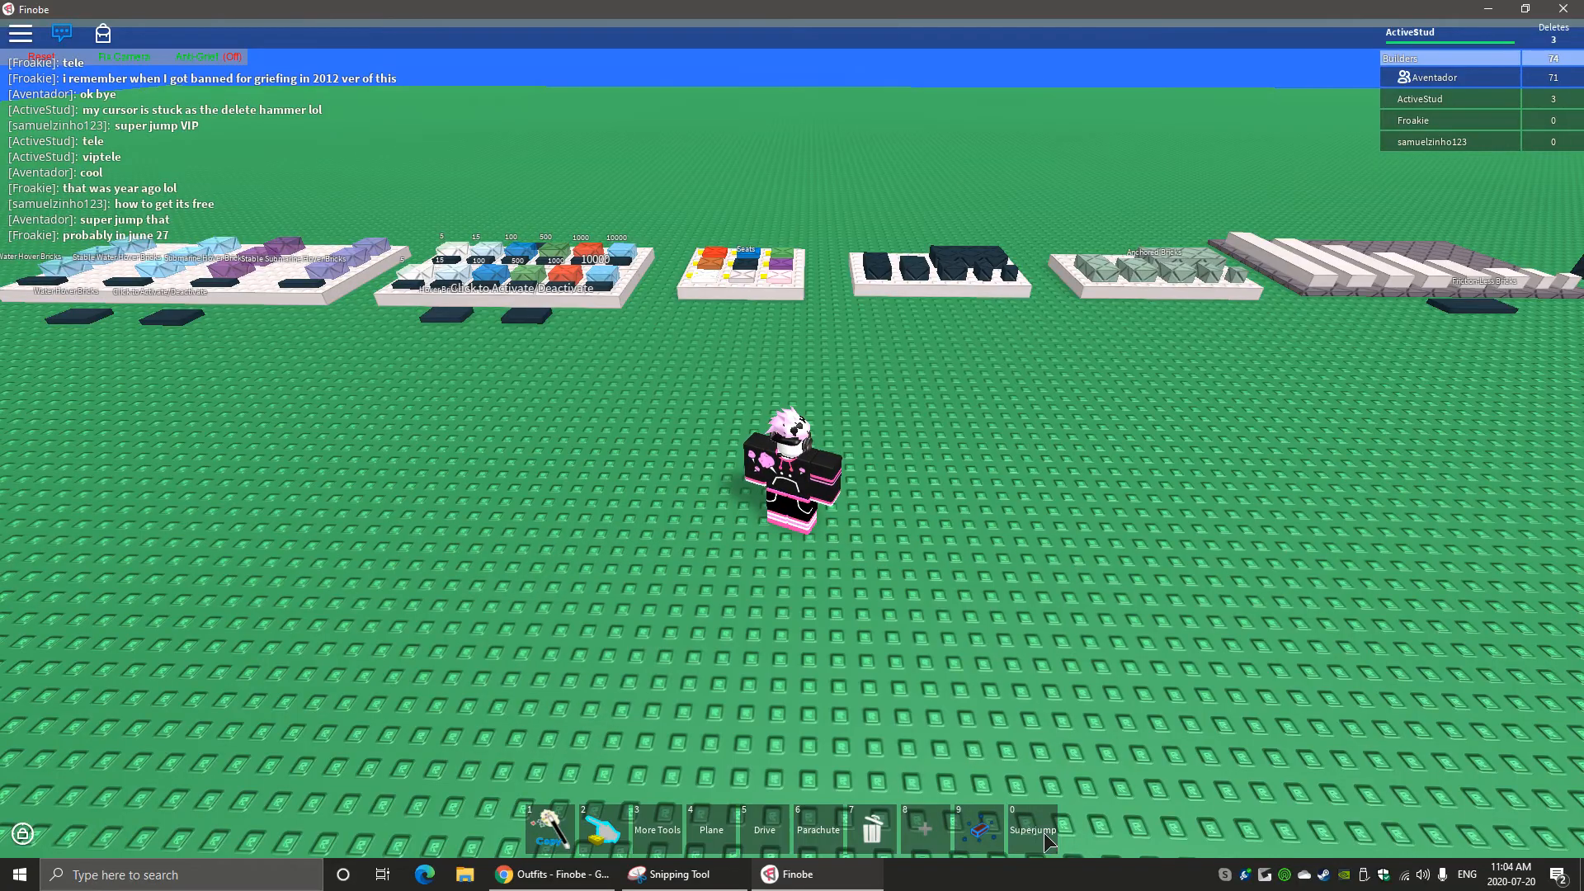
pyautogui.click(1031, 830)
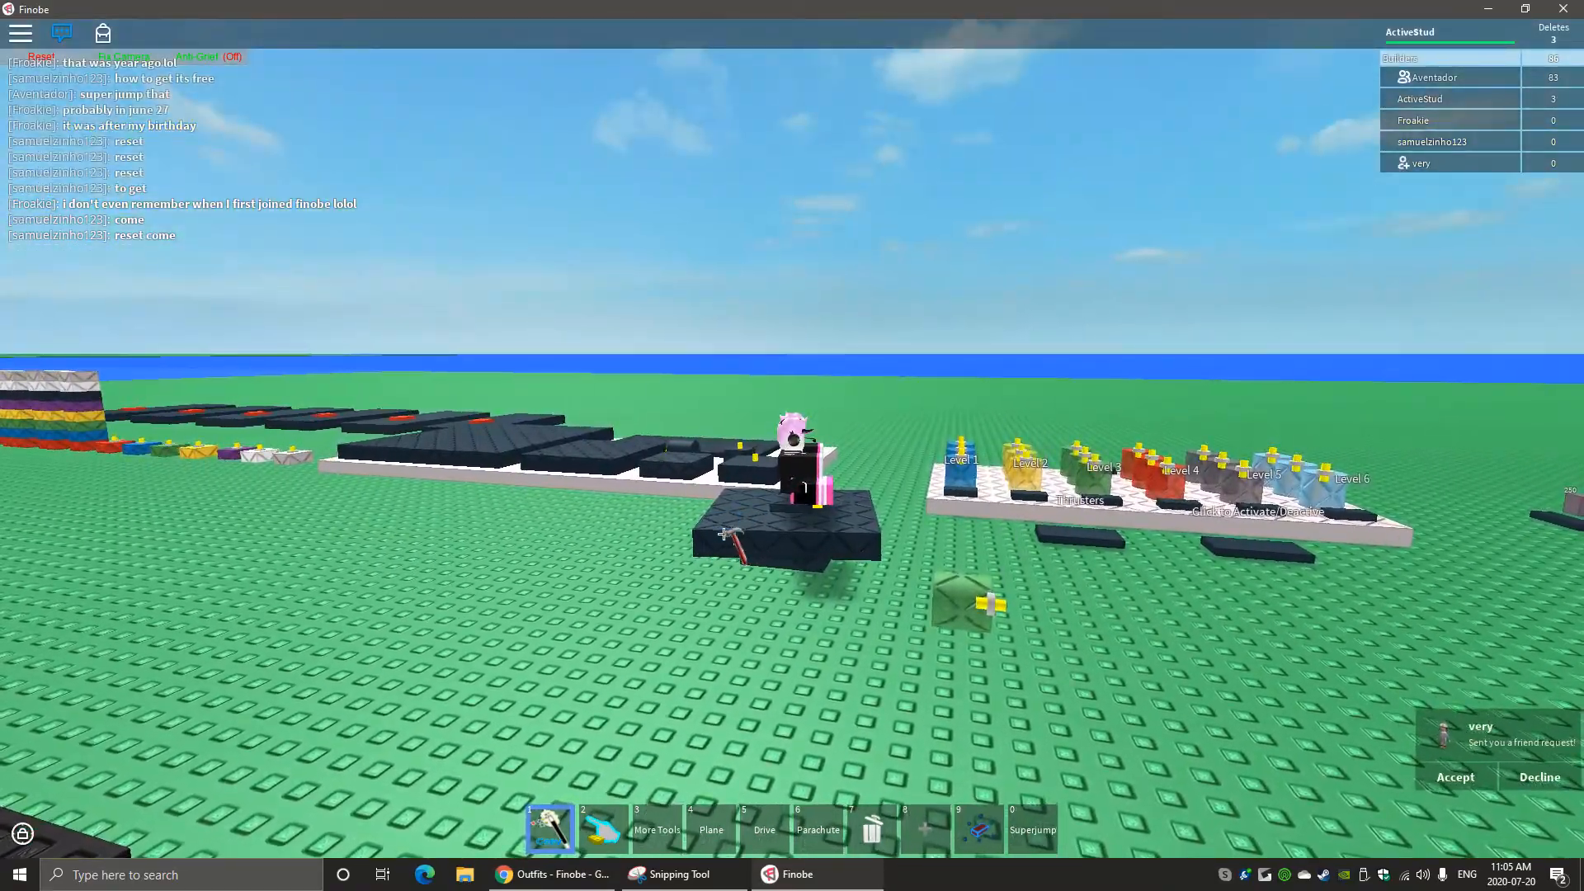
pyautogui.click(1452, 777)
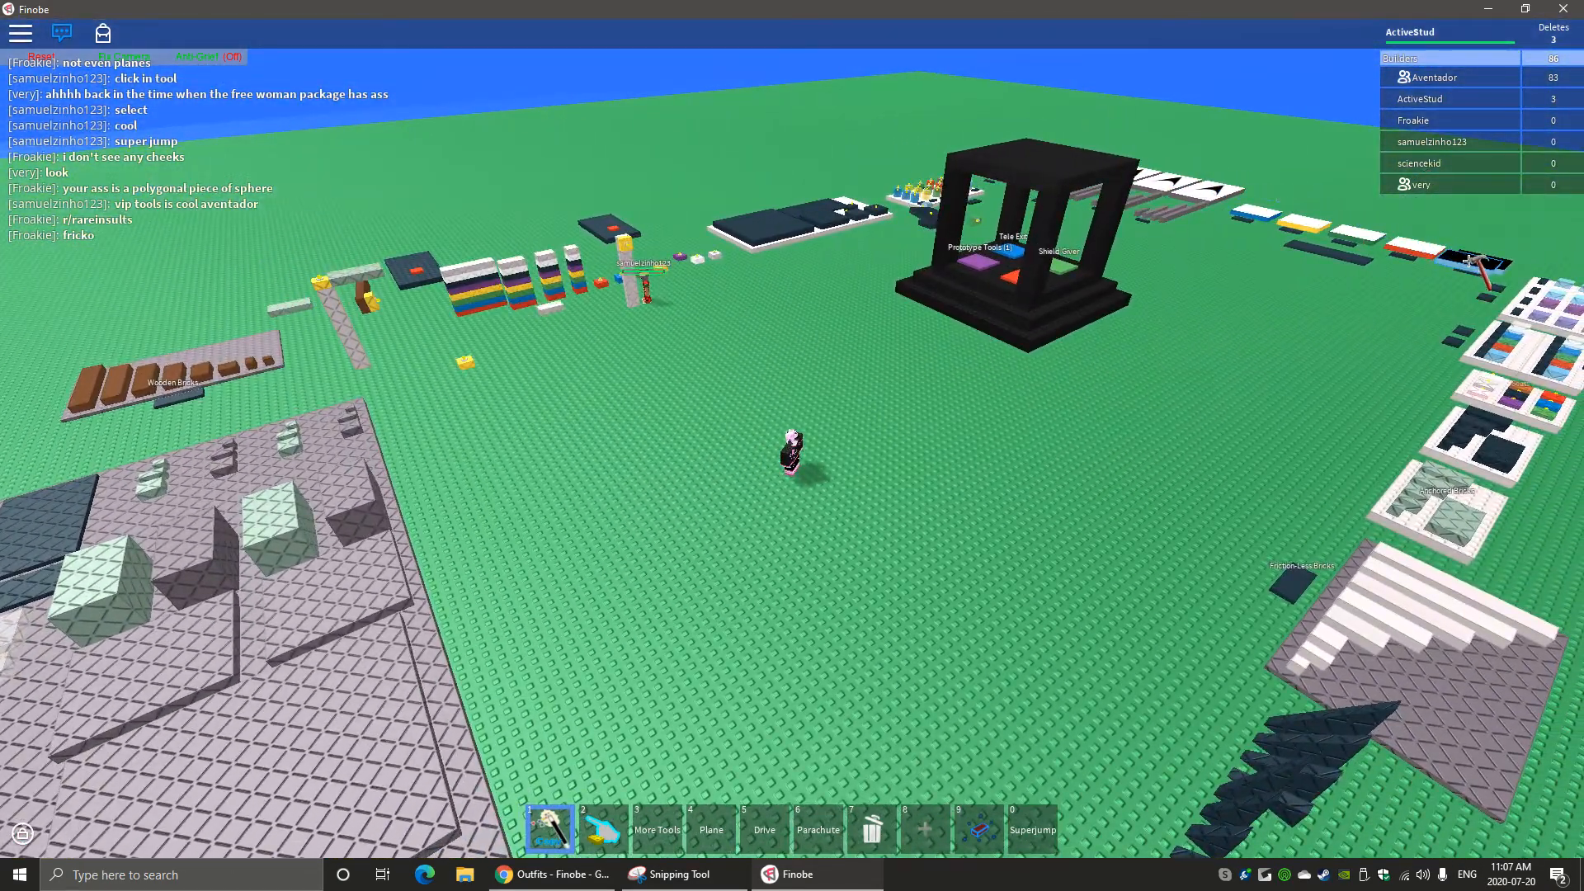
# Walk to the centre of the baseplate and send '.sorry' in the chat
pyautogui.write('.sorry')
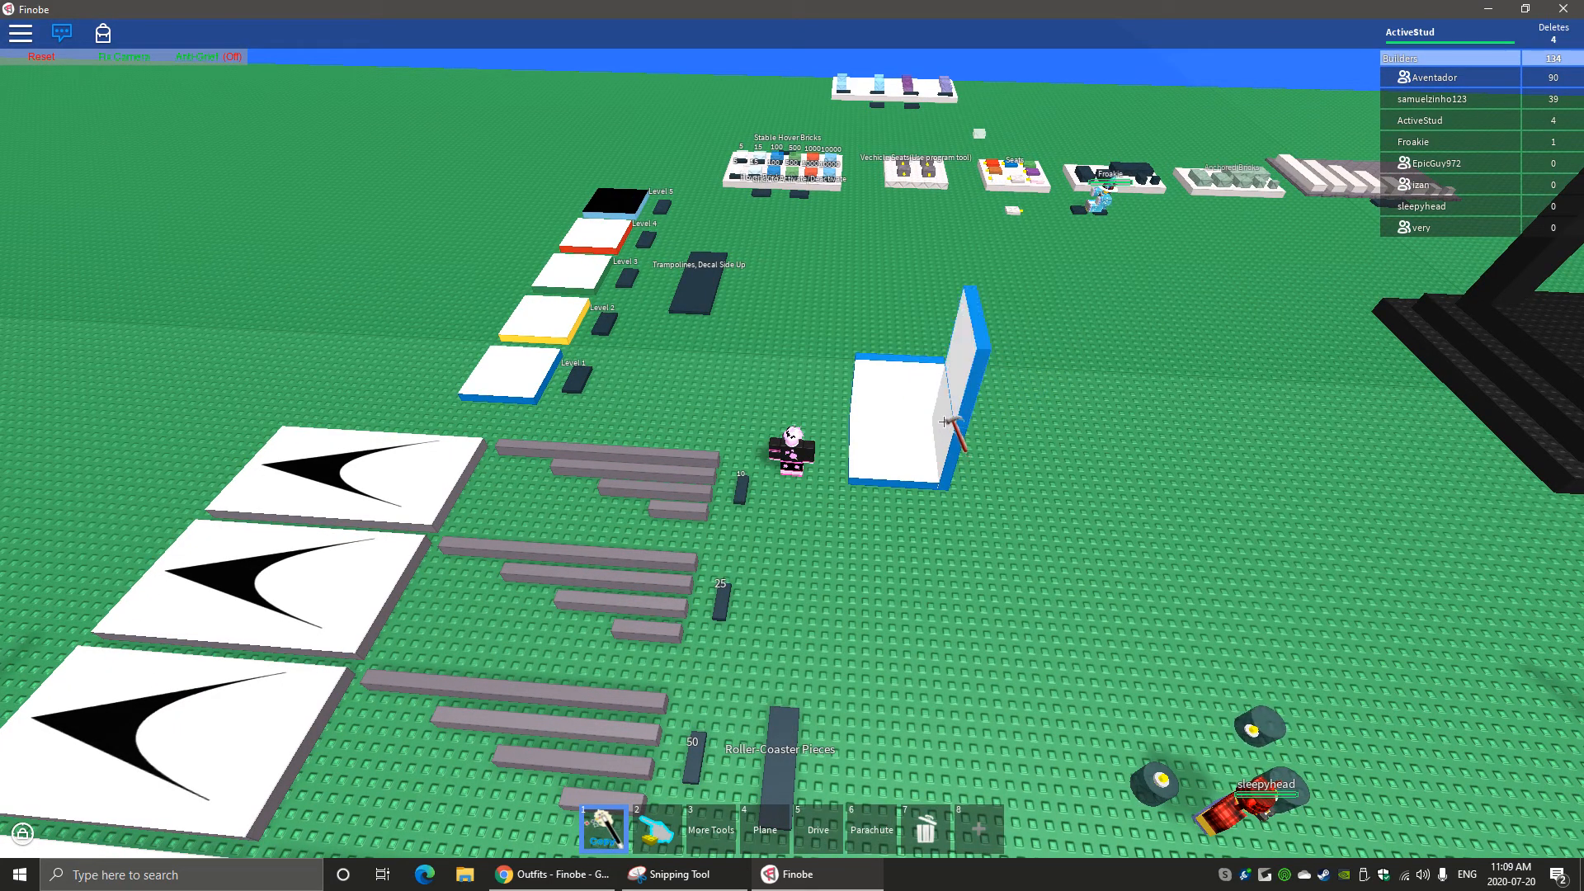
# Stack blue and white bricks into the booth's walls and attach a grey truss strip along one side
pyautogui.scroll(-3)
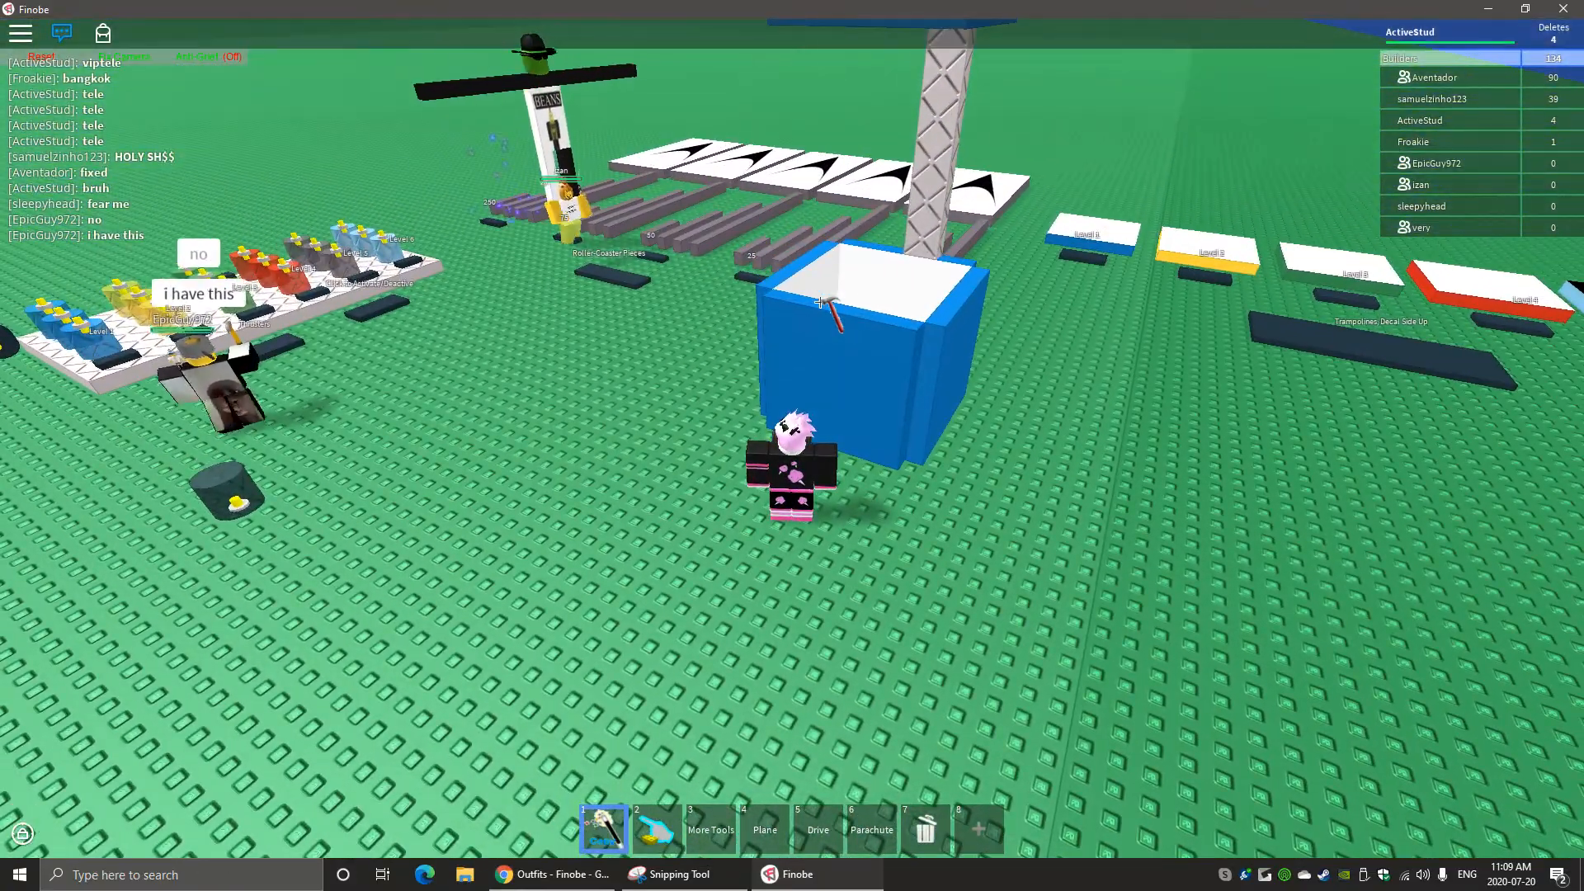
pyautogui.click(975, 828)
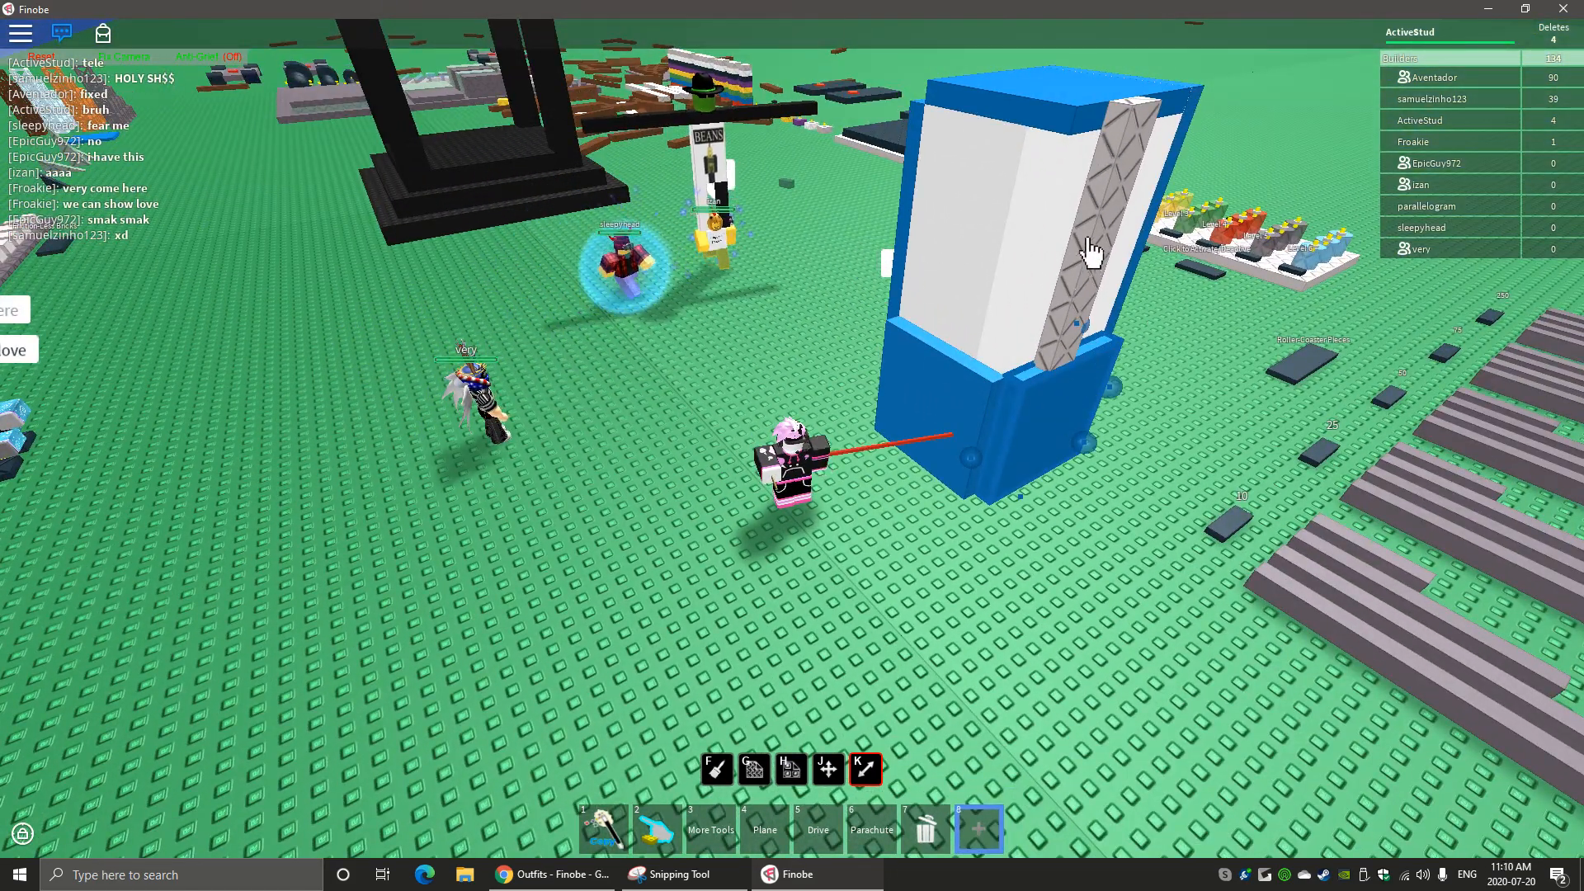
pyautogui.click(1081, 252)
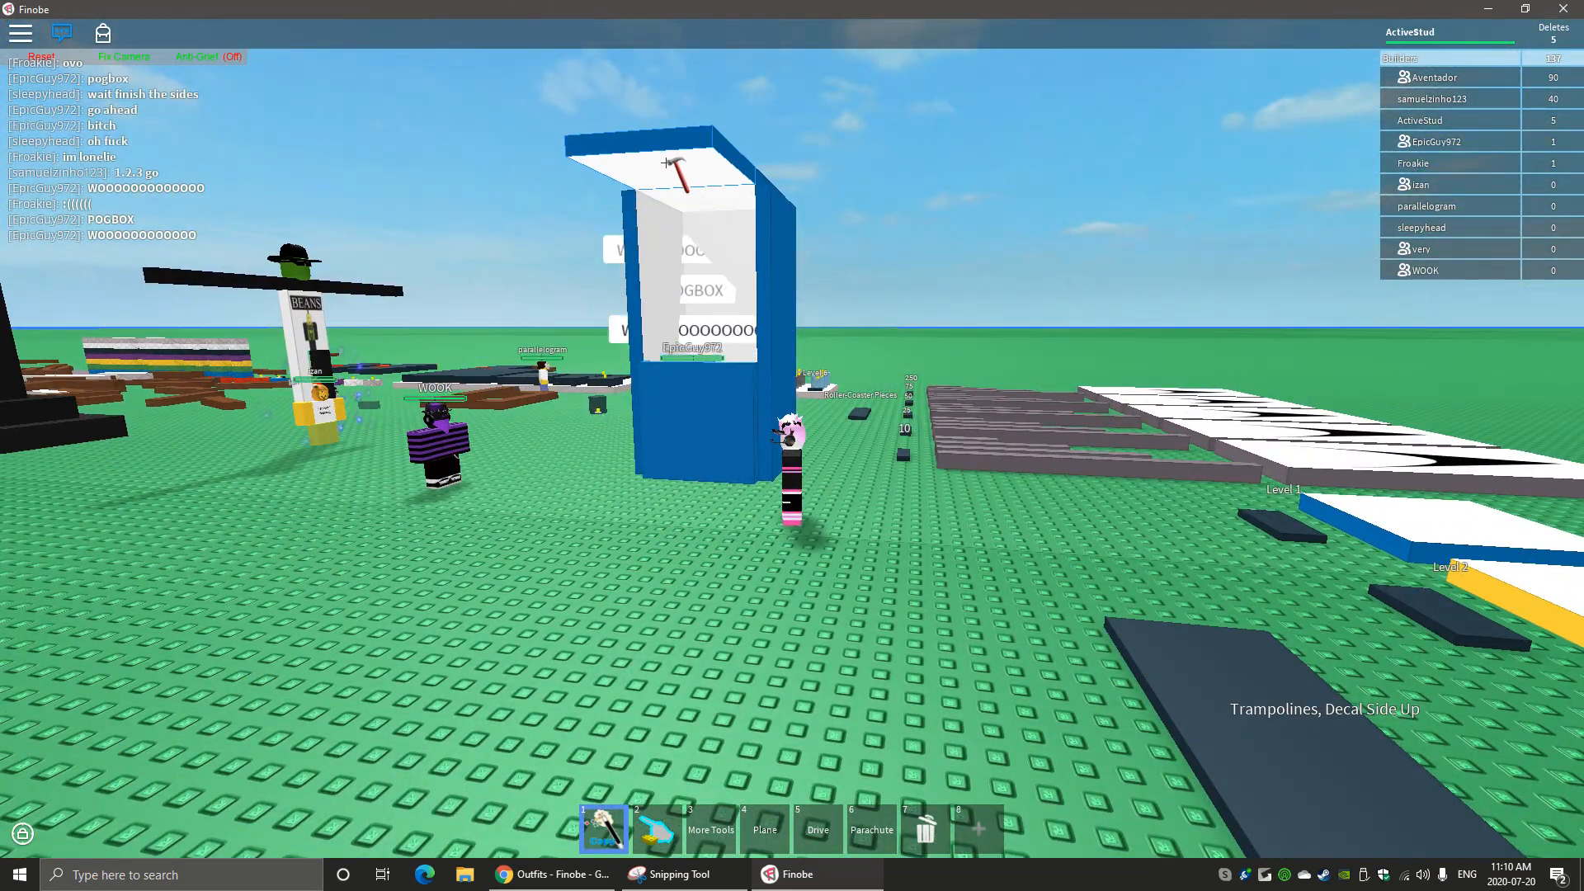
# Stretch the booth walls upward and cap the box with a white overhanging roof plate
pyautogui.click(923, 828)
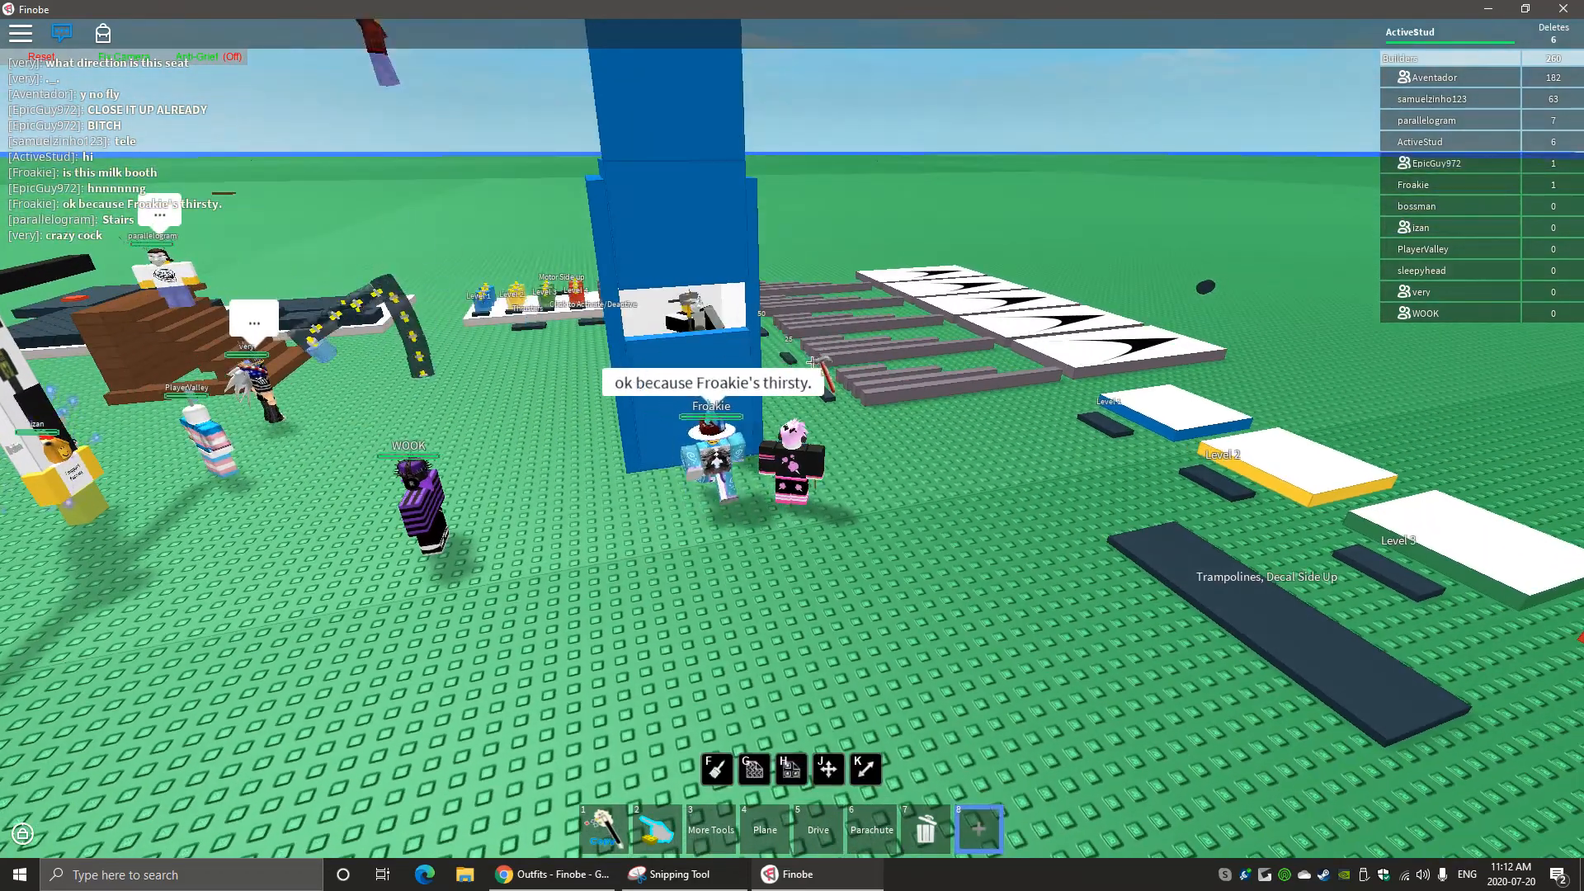
# Stack blue bricks into a tall tower leaving a white-framed window gap in the front wall
pyautogui.click(866, 769)
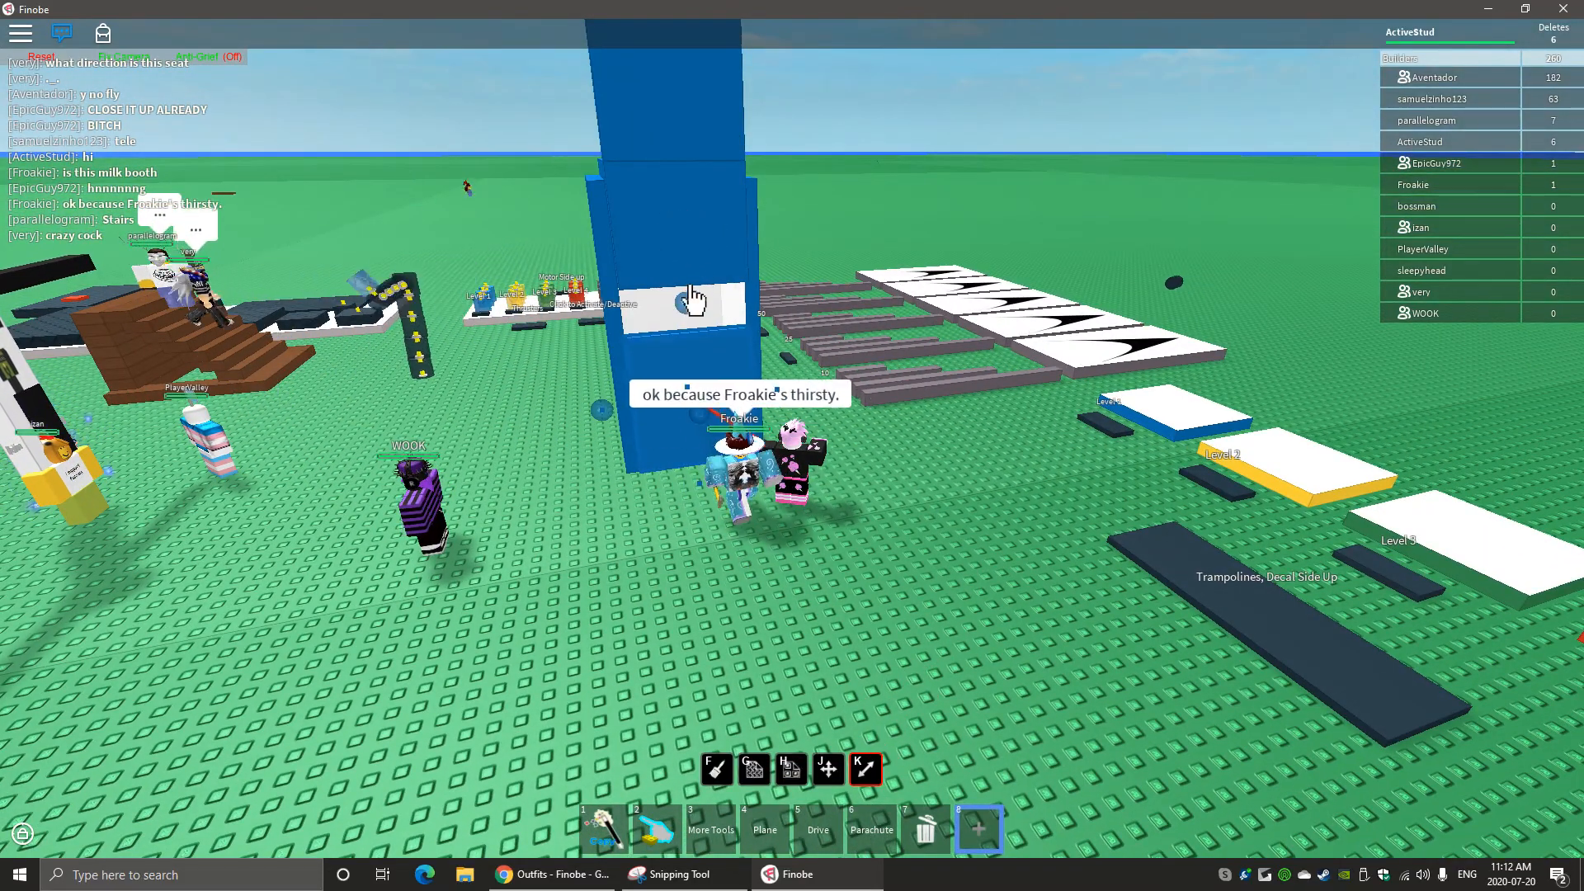